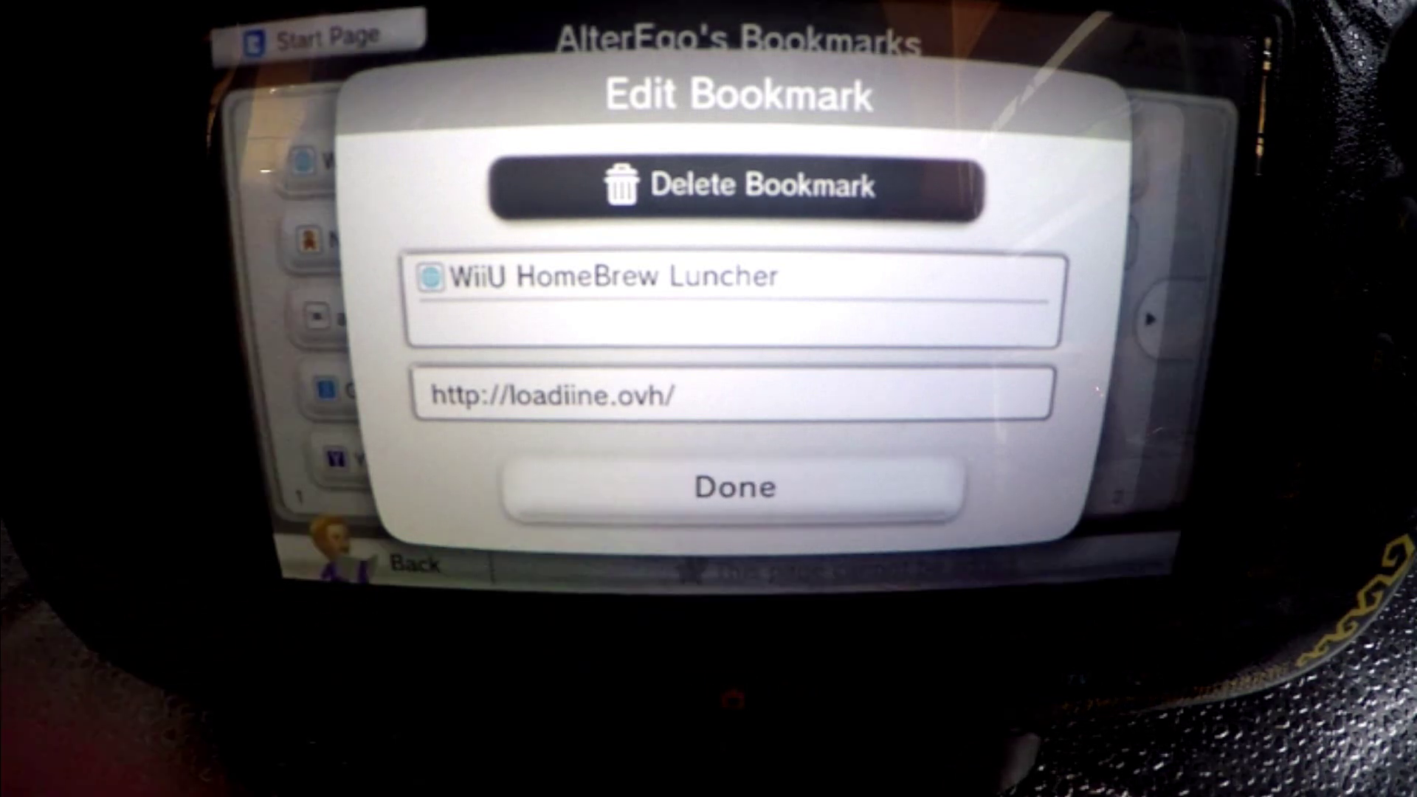
{"action": "left_click", "coordinate": [735, 487]}
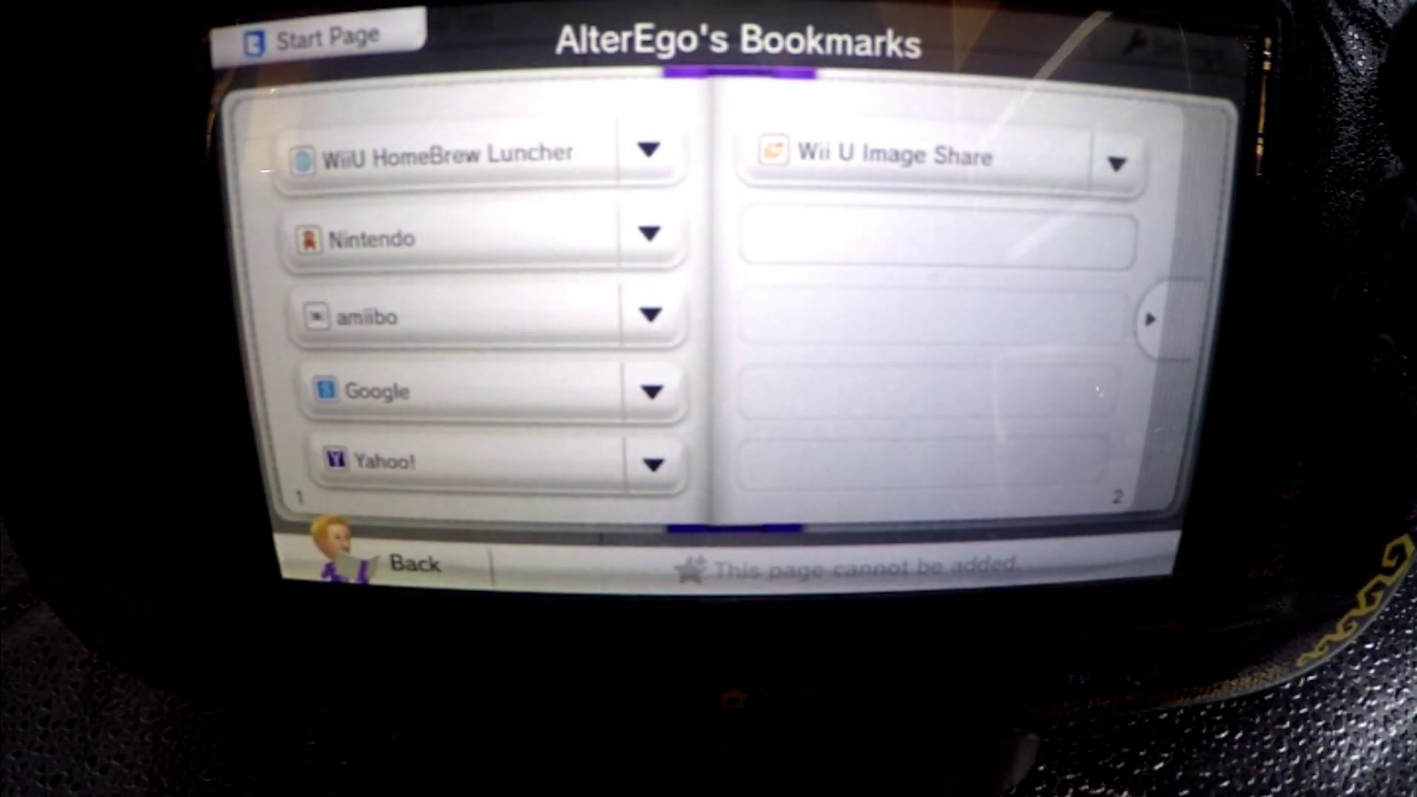